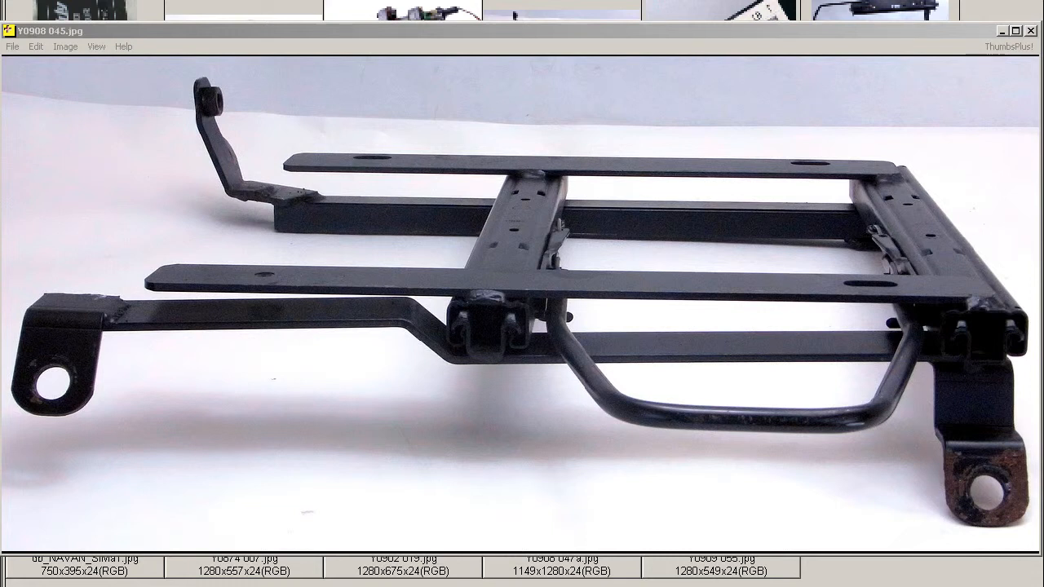
# - Close the full-size Y0908 045.jpg seat rail photo to return to the thumbnail grid
pyautogui.moveTo(548, 269); pyautogui.dragTo(891, 460)
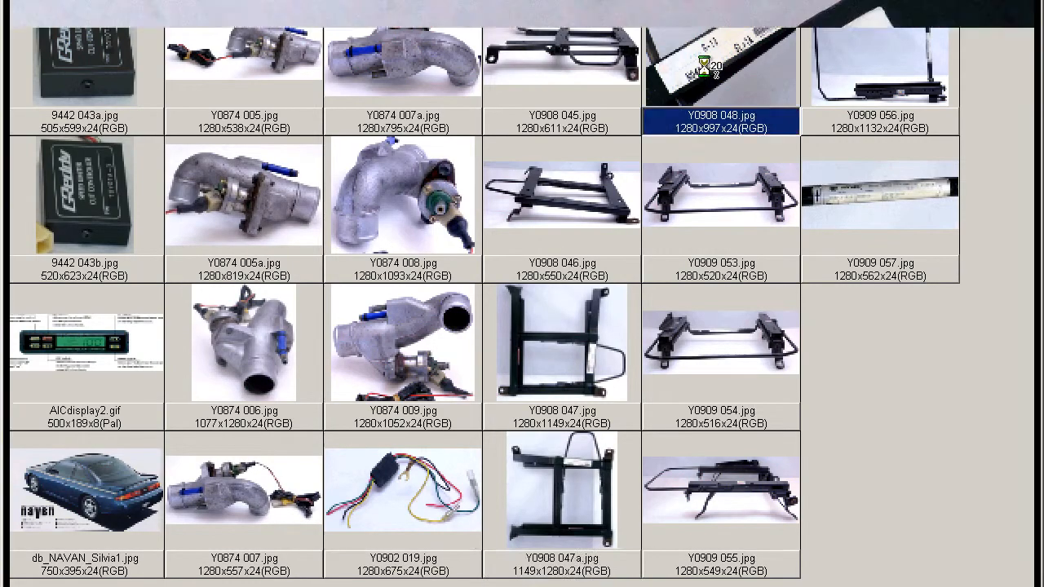
pyautogui.doubleClick(721, 68)
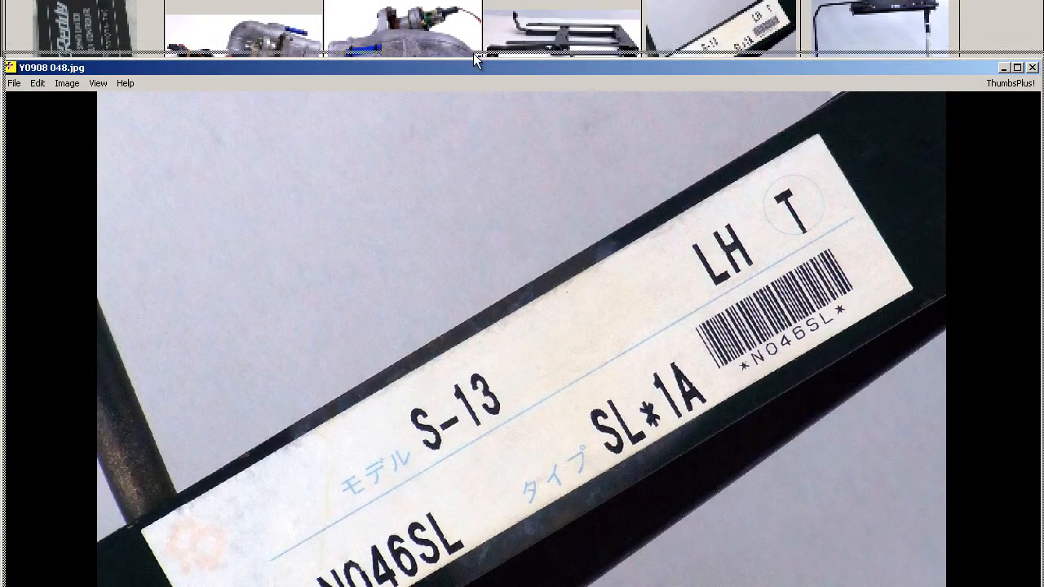
pyautogui.click(1010, 82)
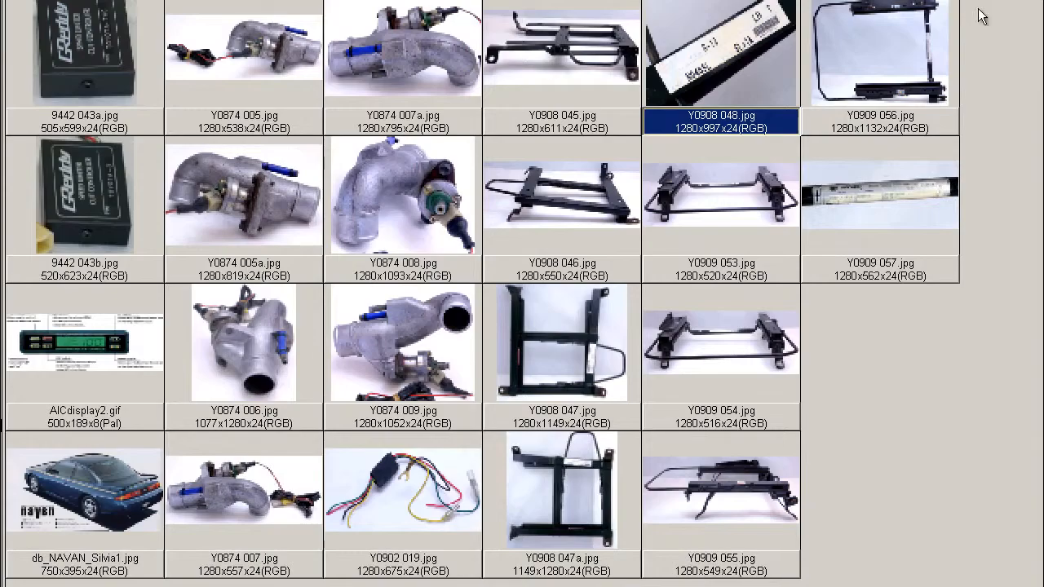